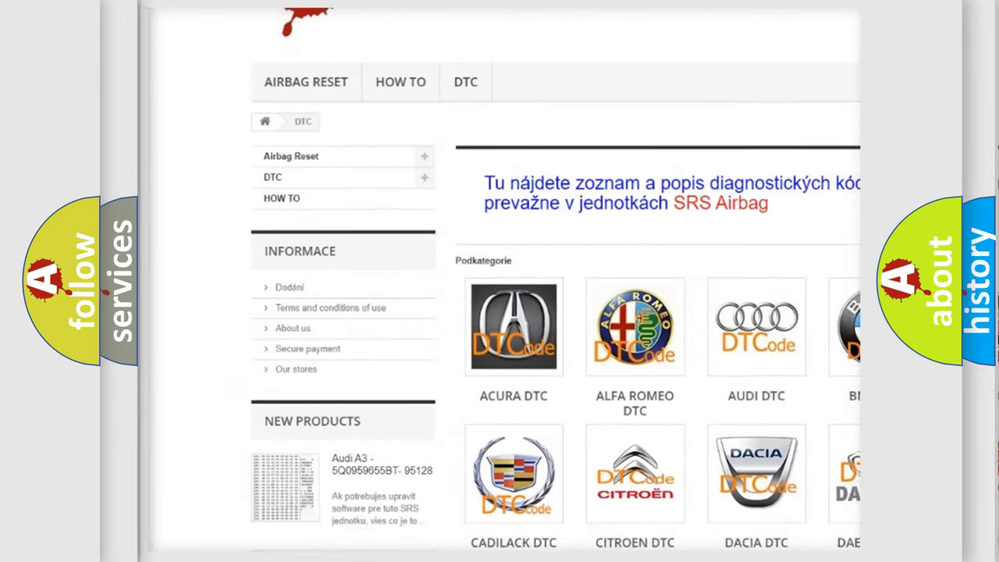
# Scroll down the DTC page past the brand tiles to reach the trouble code list.
pyautogui.scroll(-3)
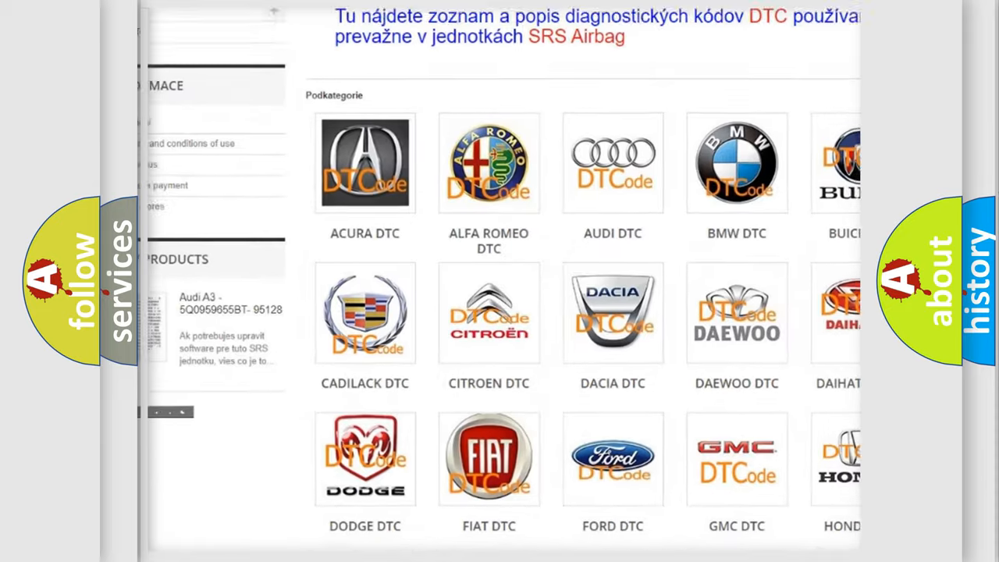
pyautogui.scroll(-3)
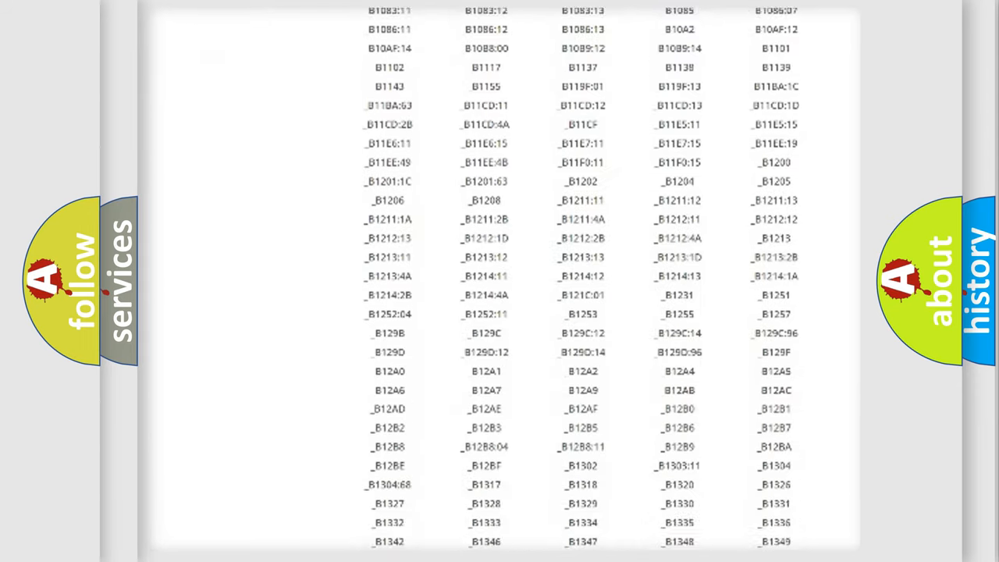
pyautogui.scroll(-3)
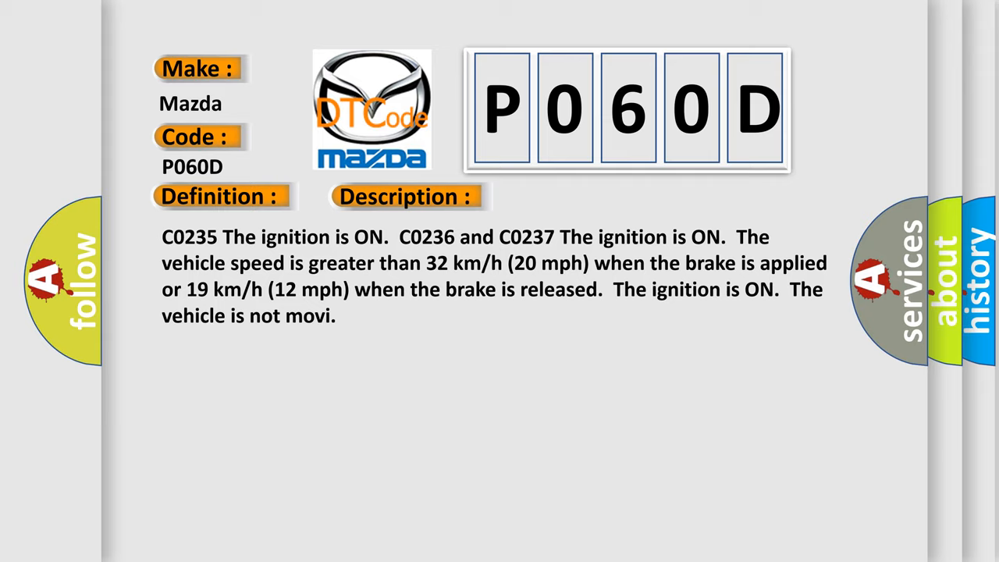
# Advance the P060D card to reveal its Cause entry on testing for electrical intermittents.
pyautogui.click(571, 197)
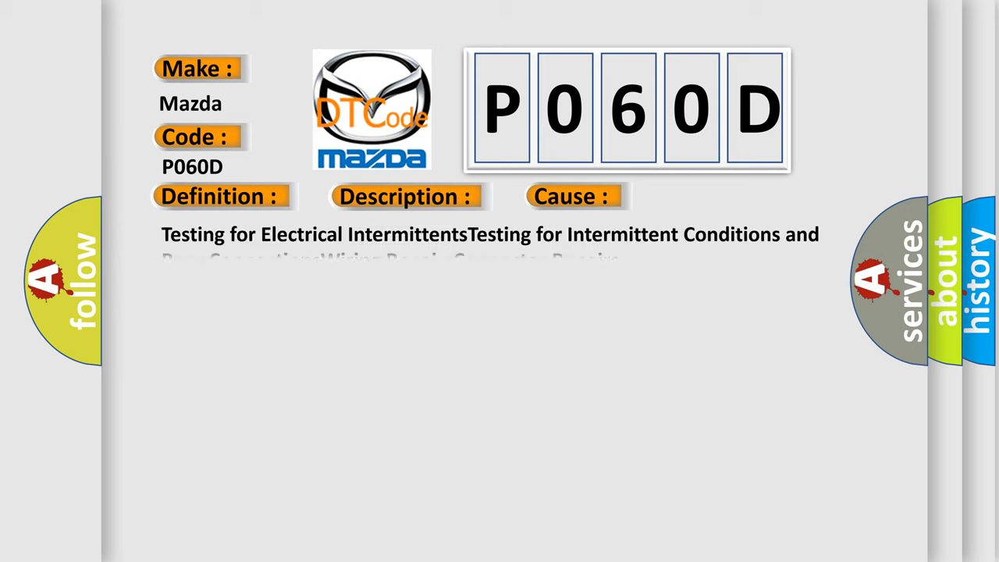